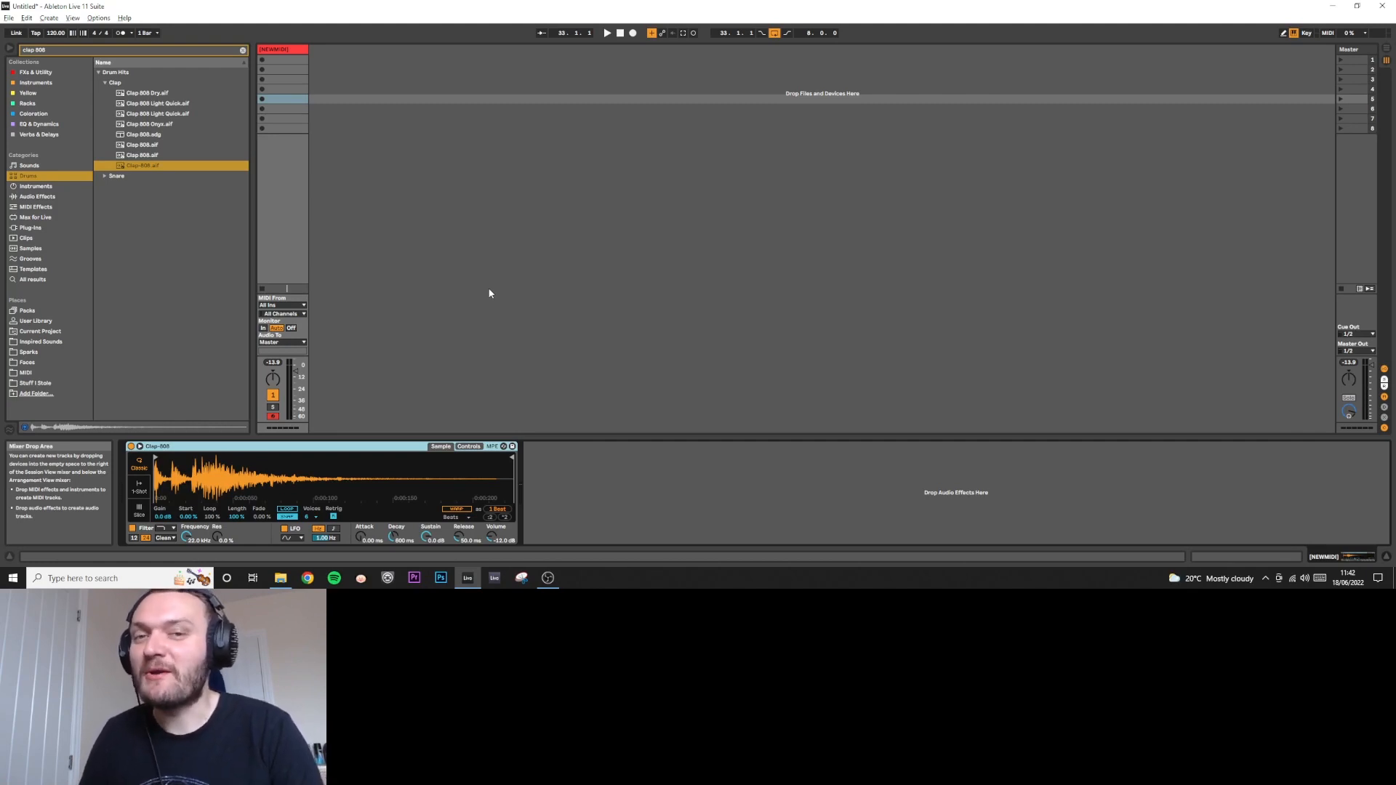
{"action": "mouse_move", "coordinate": [483, 296]}
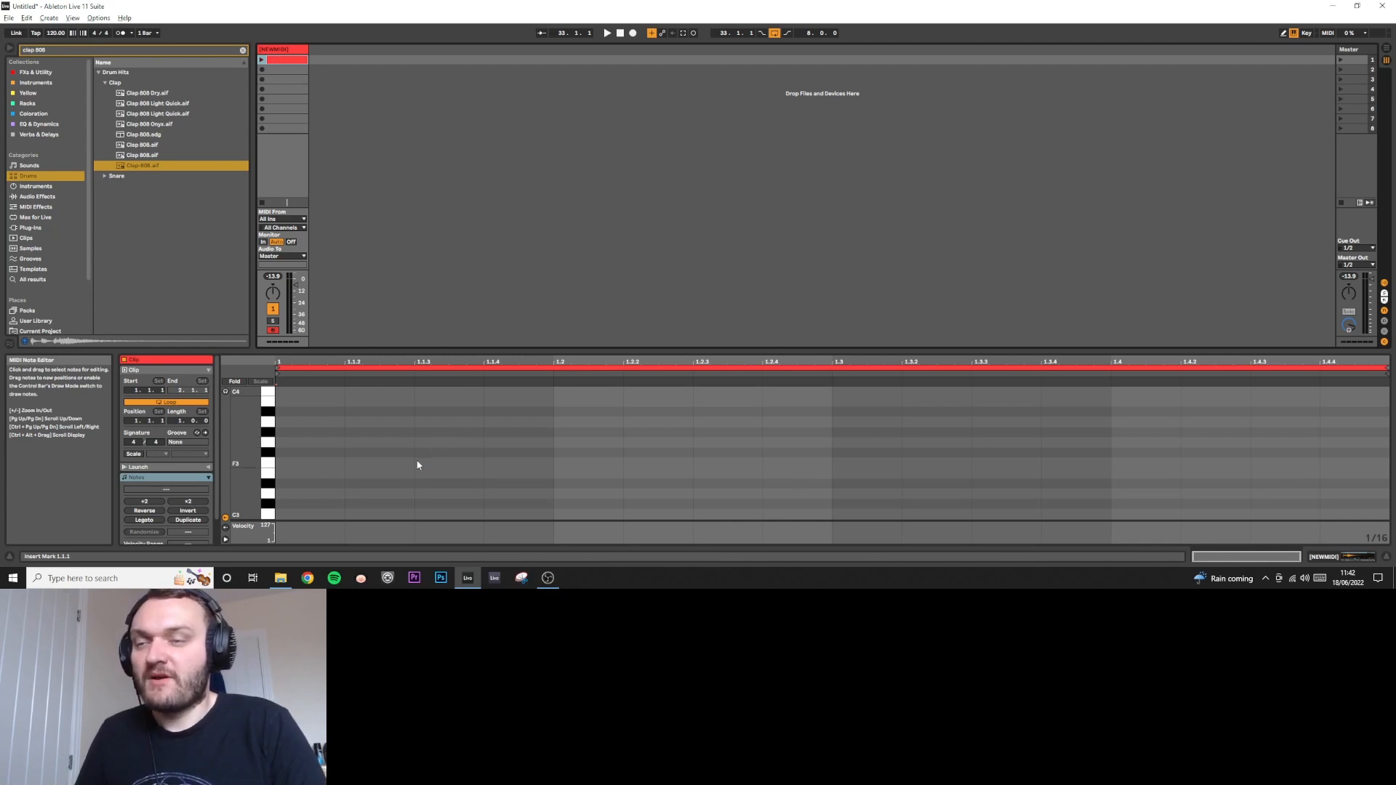
{"action": "right_click", "coordinate": [416, 464]}
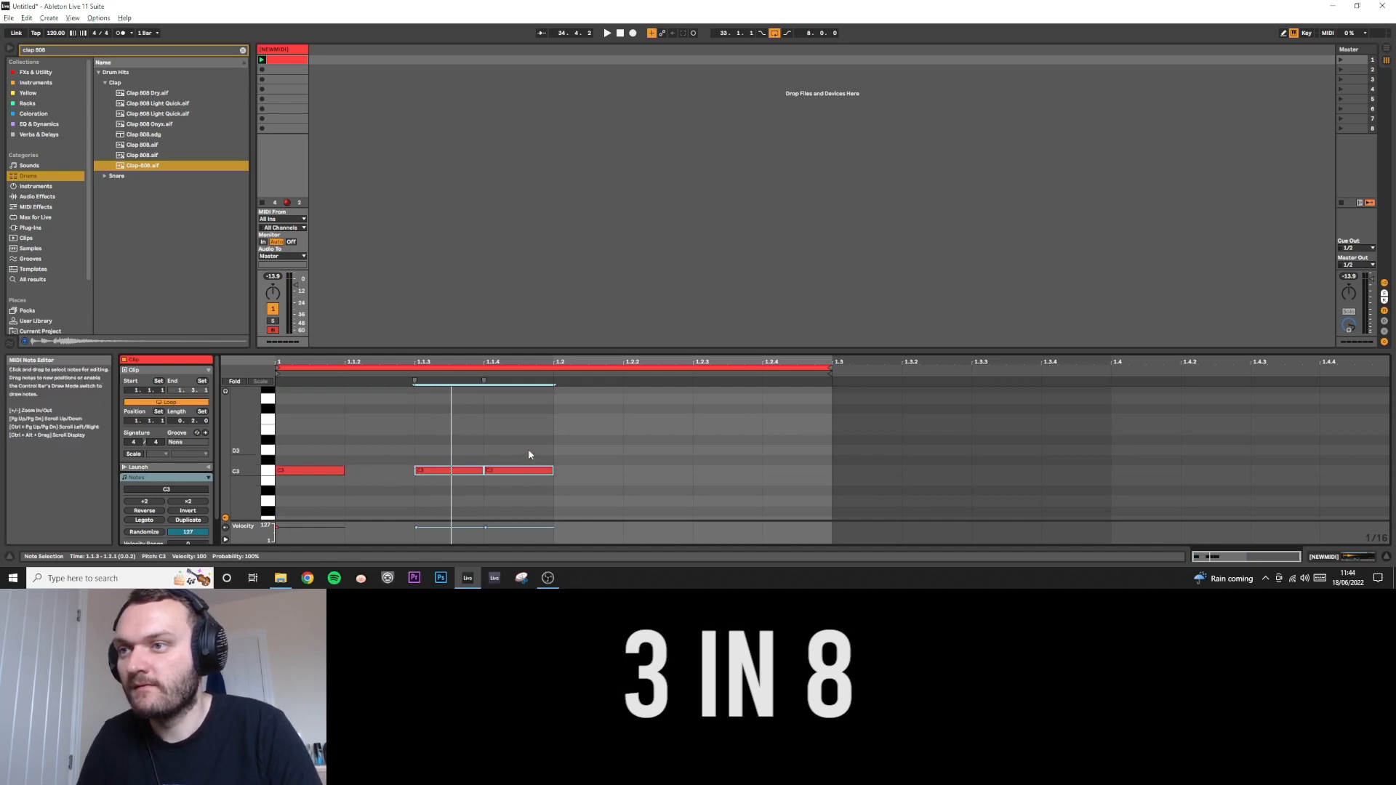
- Place C3 claps on sixteenth steps 1, 4 and 7 of the eight-step loop
{"action": "left_click", "coordinate": [607, 33]}
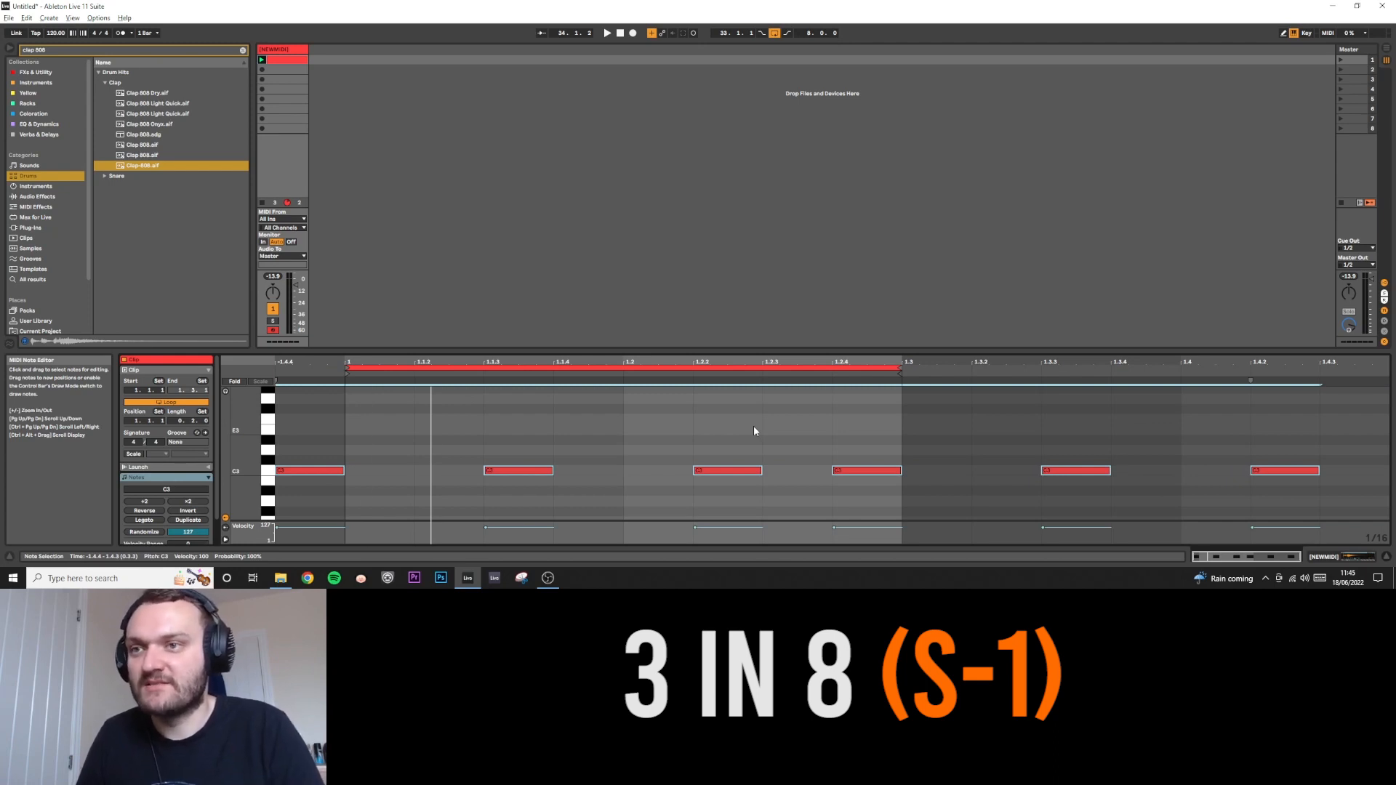
- Offset the 3-in-8 clap pattern by -1 step using the loop start marker
{"action": "left_click", "coordinate": [607, 33]}
{"action": "type", "text": "kick"}
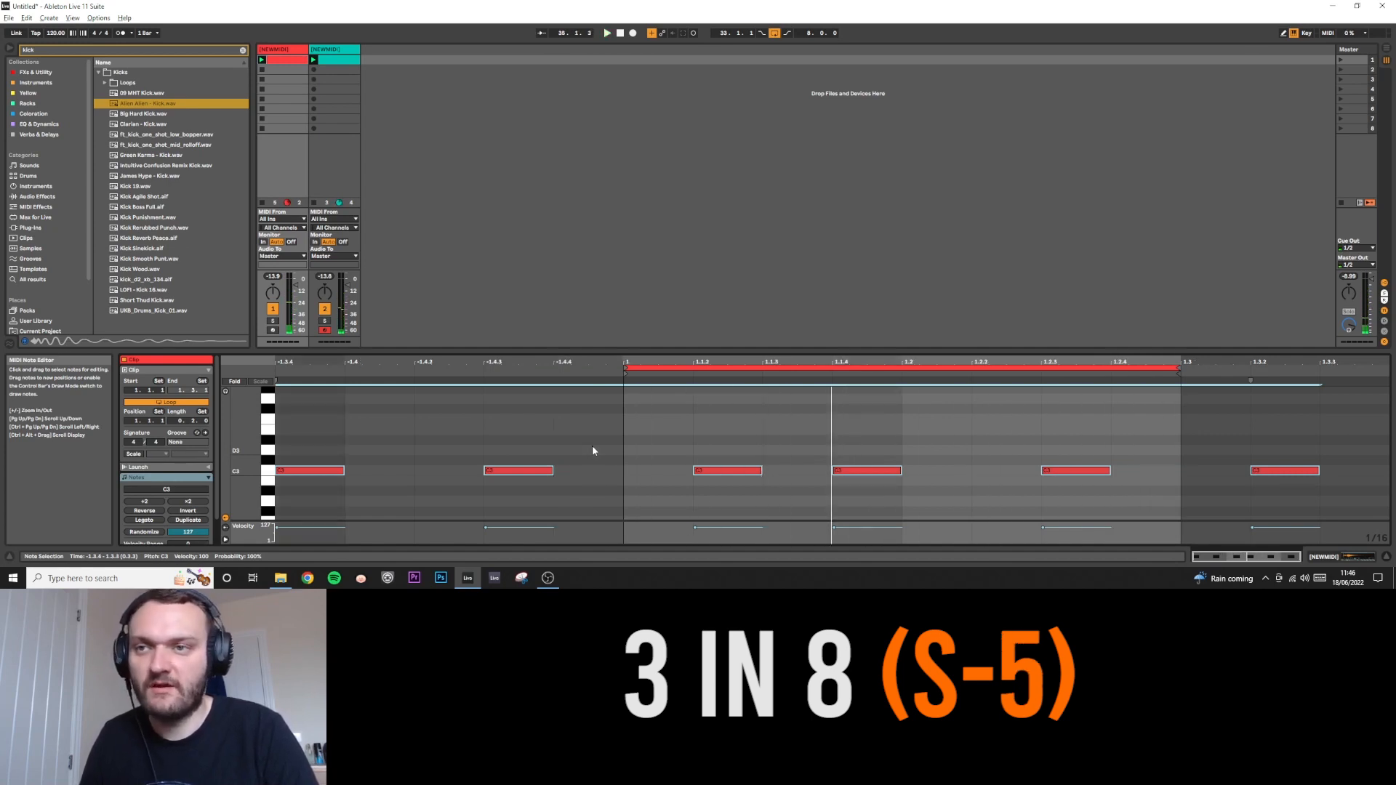
- Move the loop start marker back onto the first clap note
{"action": "left_click", "coordinate": [606, 33]}
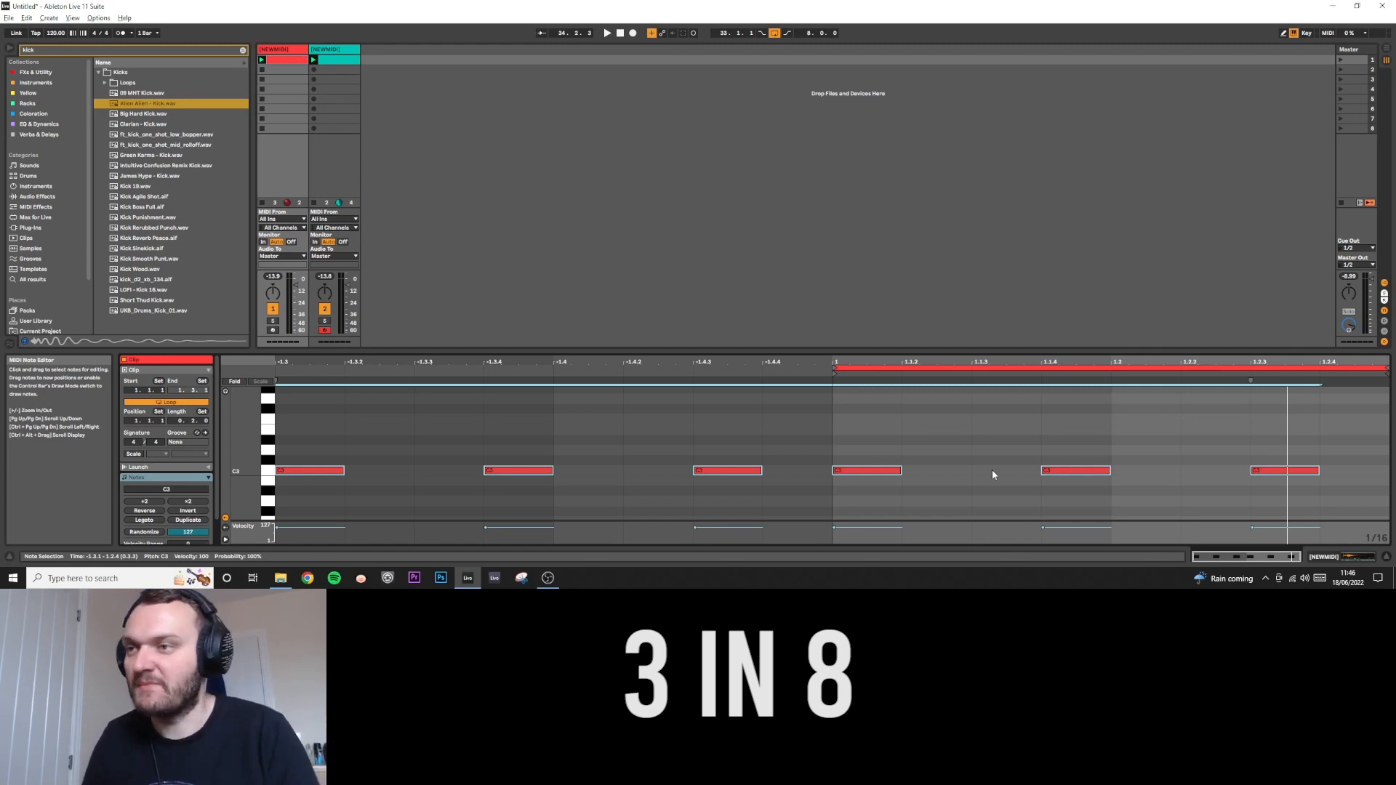
{"action": "left_click", "coordinate": [607, 32]}
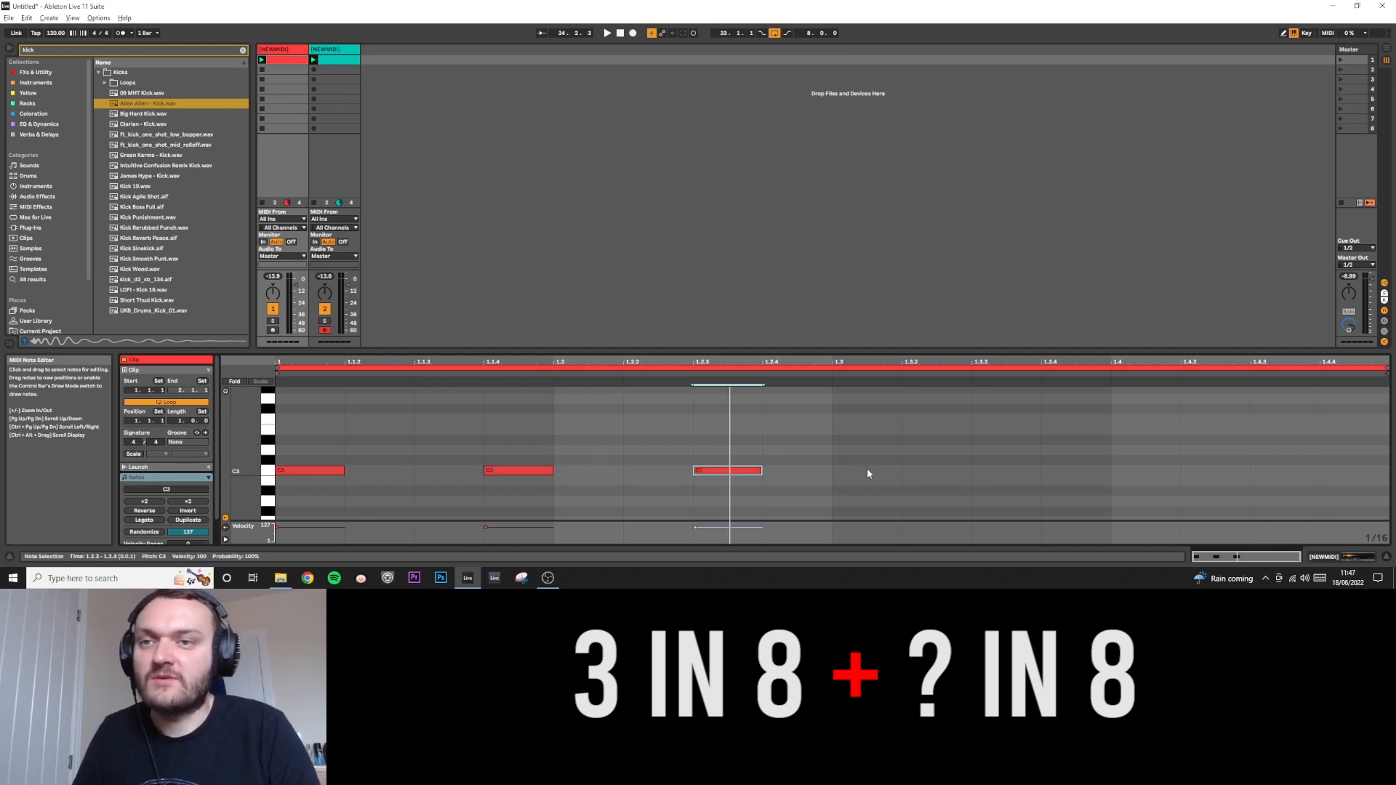
- Draw extra C3 clap notes at 1.3 and 1.4 in the one-bar loop
{"action": "left_click", "coordinate": [936, 470]}
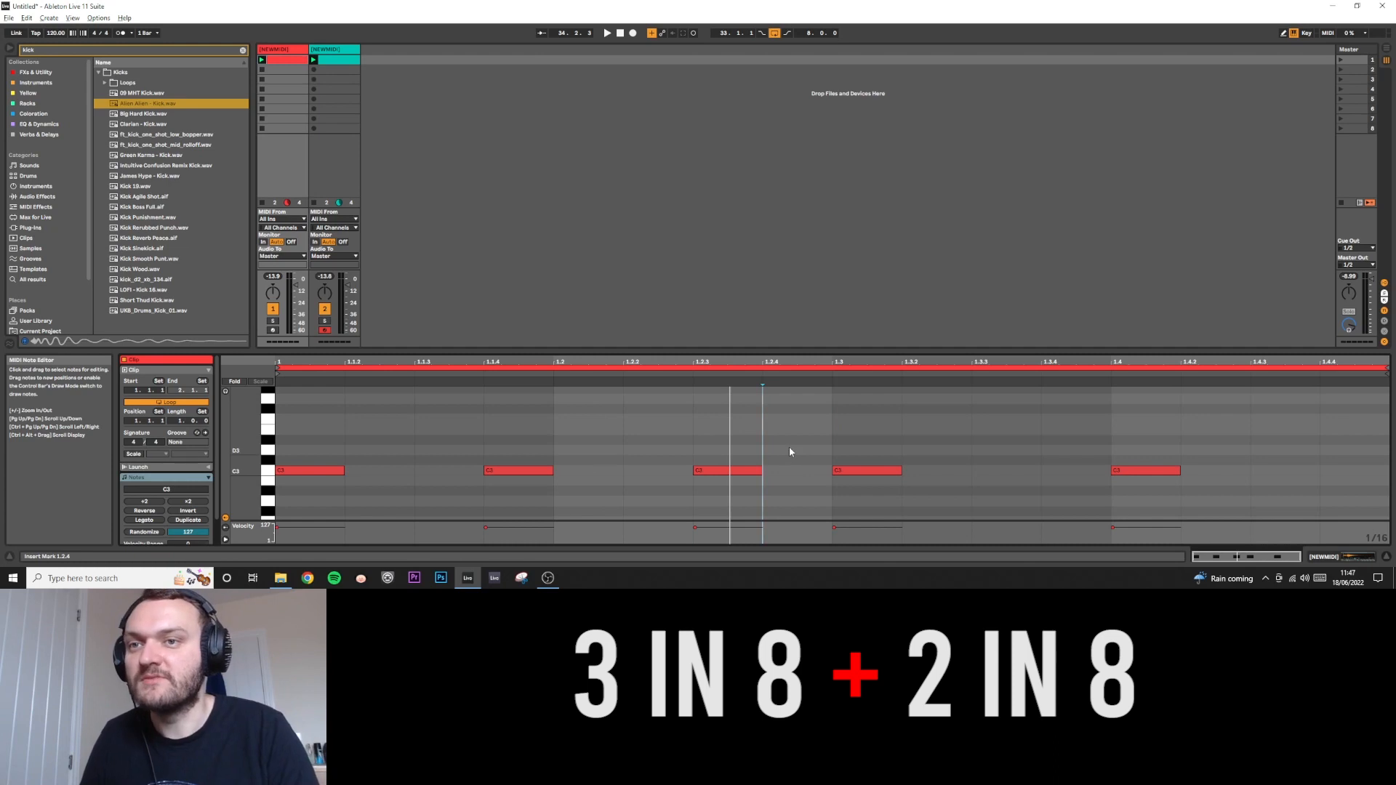
{"action": "left_click", "coordinate": [607, 33]}
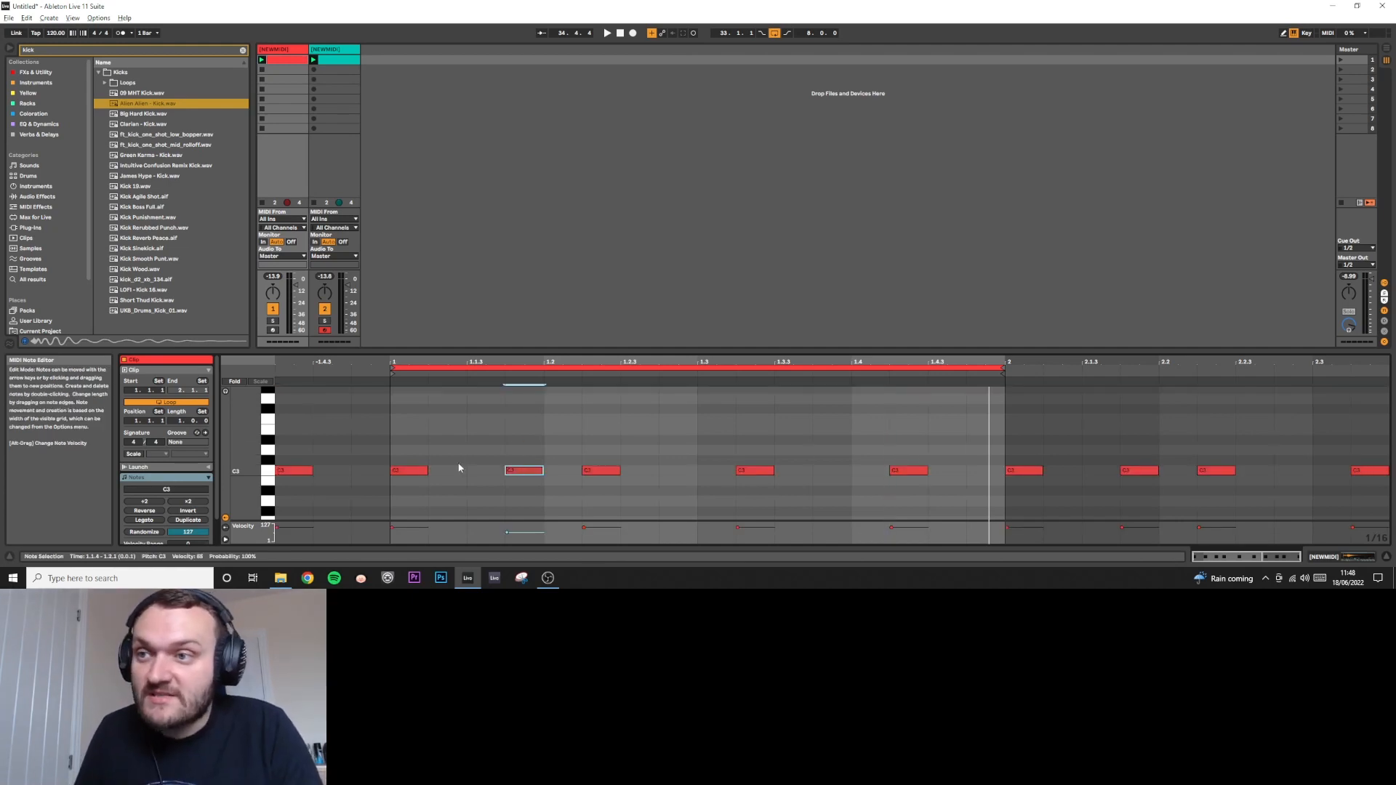
- Select another clap note and lower its velocity to about 87
{"action": "left_click", "coordinate": [754, 470]}
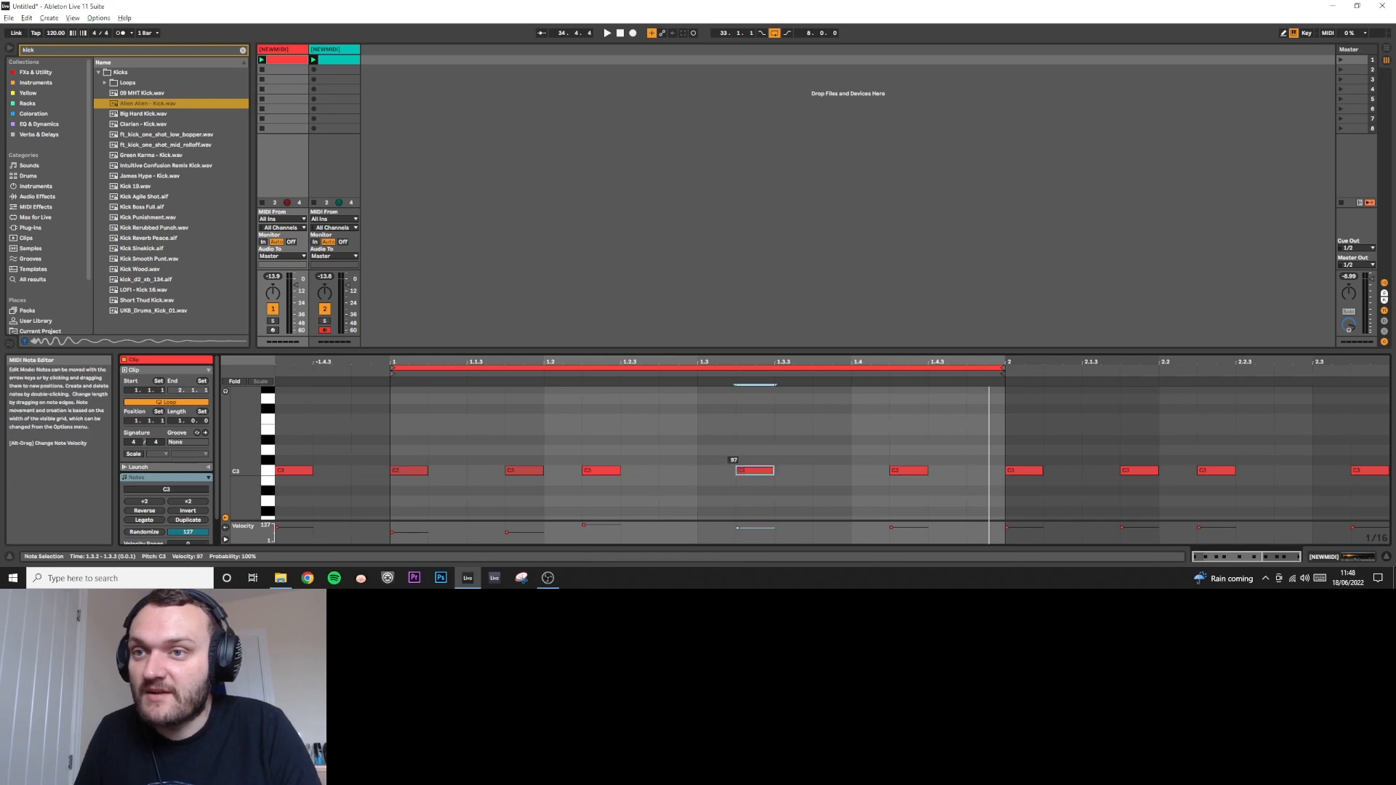